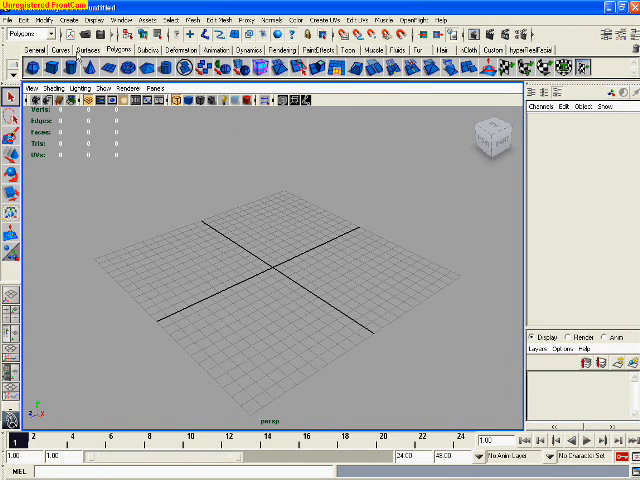
- Switch the shelf to the Dynamics tab
{"action": "left_click", "coordinate": [210, 50]}
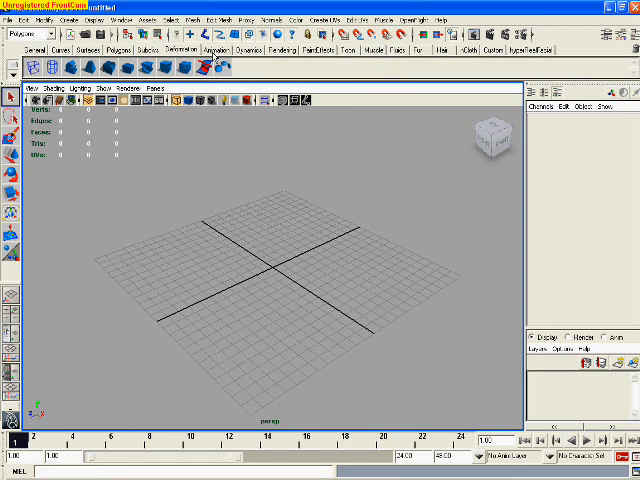
{"action": "left_click", "coordinate": [237, 49]}
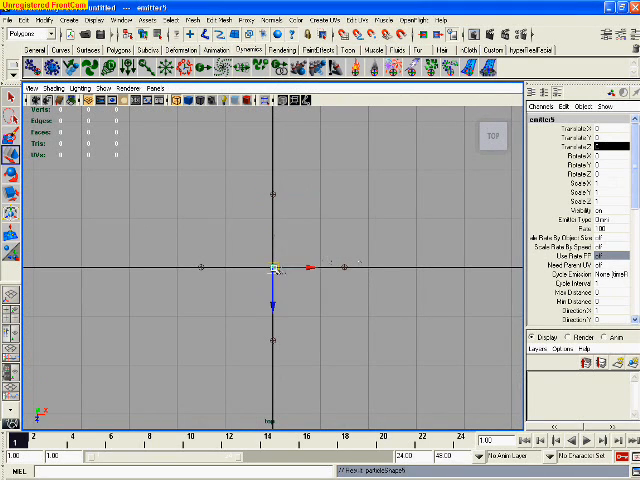
- Move two emitters into ring positions around the origin in the Top view
{"action": "left_click_drag", "start_coordinate": [277, 270], "coordinate": [223, 220]}
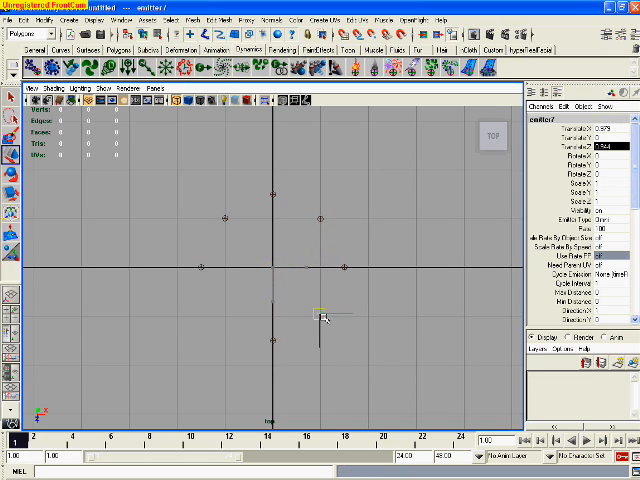
{"action": "left_click_drag", "start_coordinate": [323, 315], "coordinate": [225, 320]}
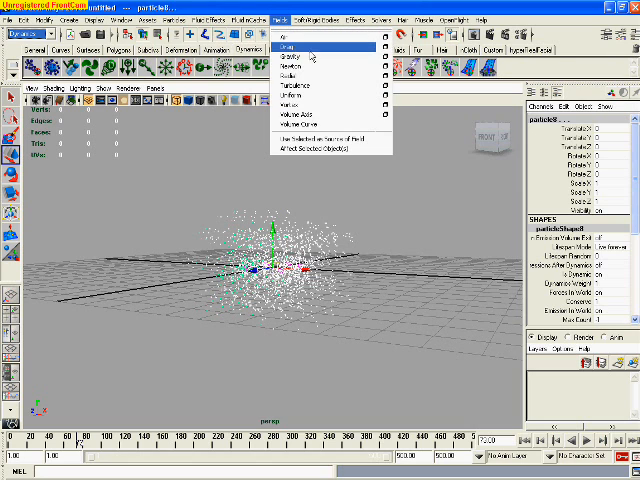
- Add a gravity field to the selected particles
{"action": "left_click", "coordinate": [290, 45]}
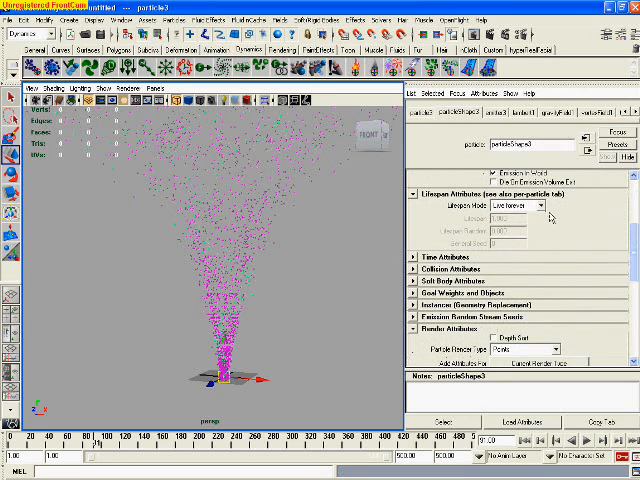
- Give particleShape3 and another particle shape a constant lifespan
{"action": "left_click", "coordinate": [523, 205]}
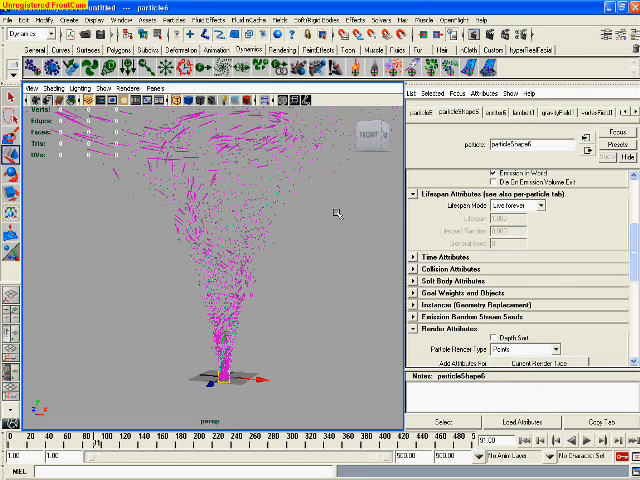
{"action": "left_click", "coordinate": [515, 205]}
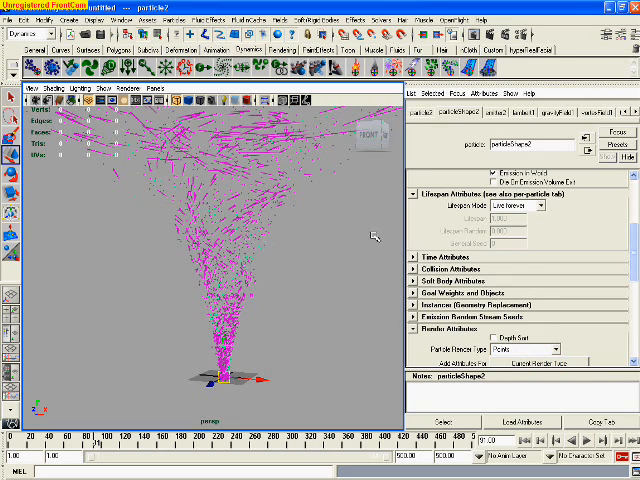
{"action": "left_click", "coordinate": [513, 202]}
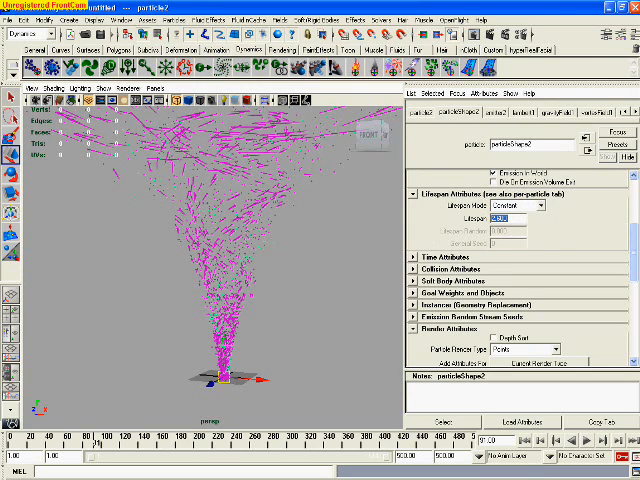
{"action": "left_click", "coordinate": [540, 349]}
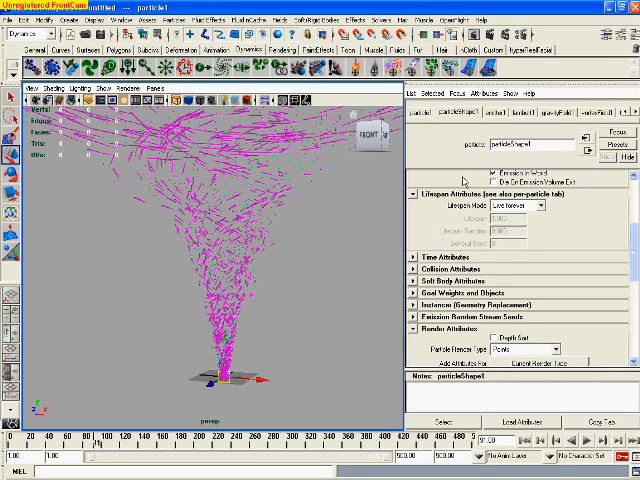
- Switch particleShape1, particleShape8 and the other remaining shapes to constant lifespan
{"action": "left_click", "coordinate": [535, 204]}
{"action": "type", "text": "2.000"}
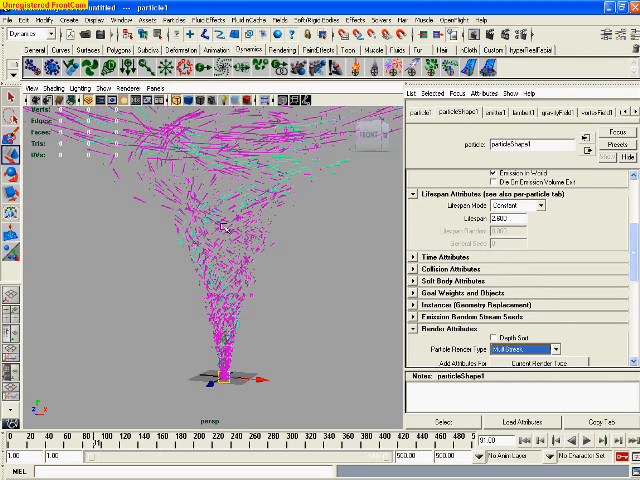
{"action": "left_click", "coordinate": [520, 204]}
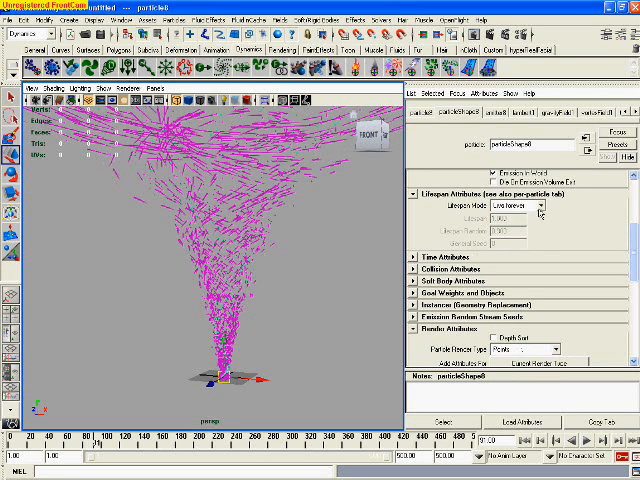
{"action": "left_click", "coordinate": [543, 204]}
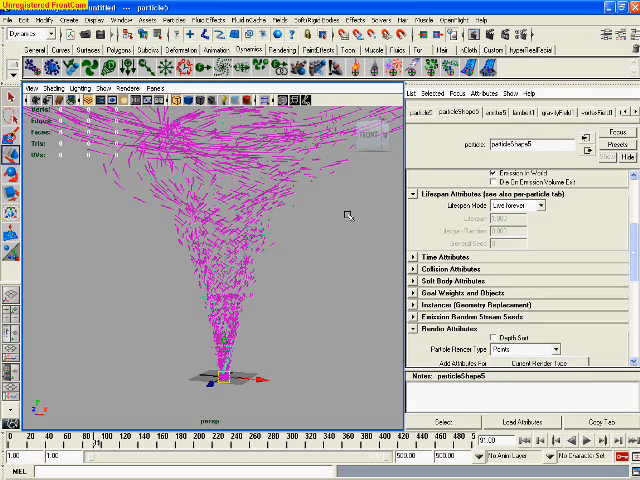
{"action": "left_click", "coordinate": [523, 205]}
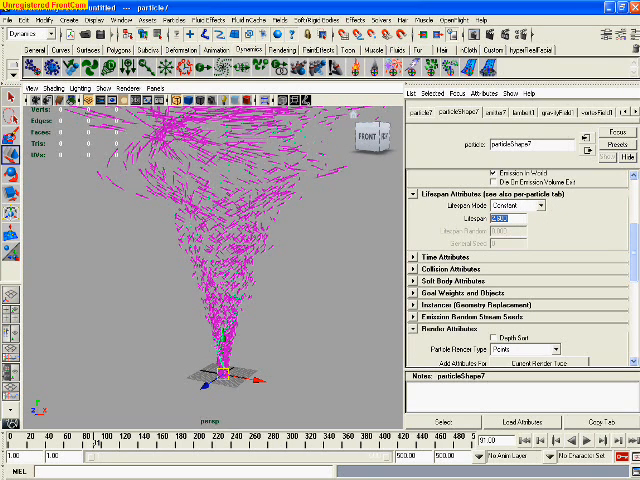
{"action": "left_click", "coordinate": [535, 348]}
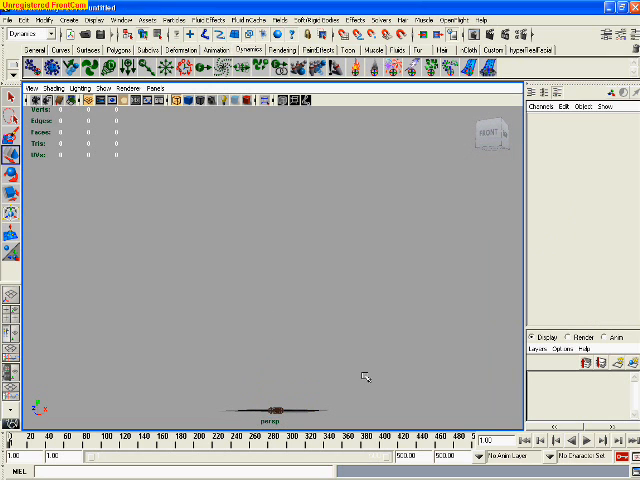
- Replay the tornado simulation from the start
{"action": "left_click", "coordinate": [615, 446]}
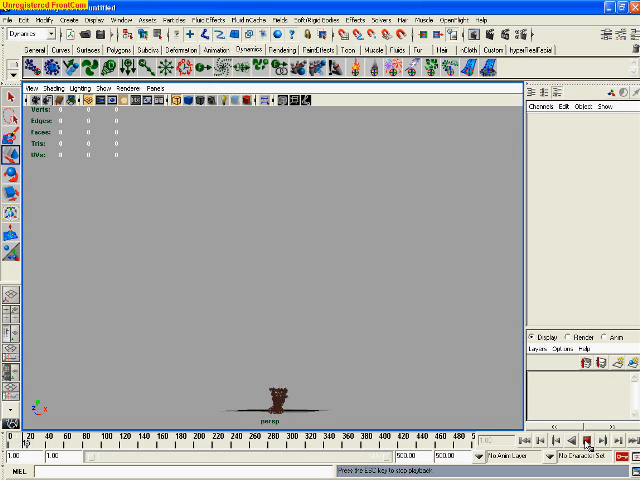